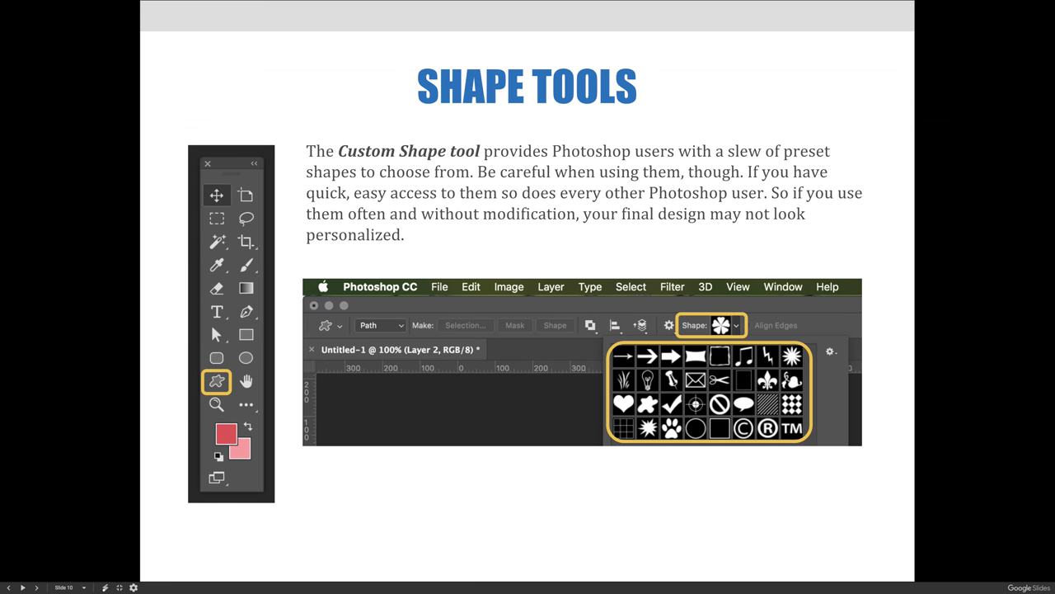
mouse_move(762, 310)
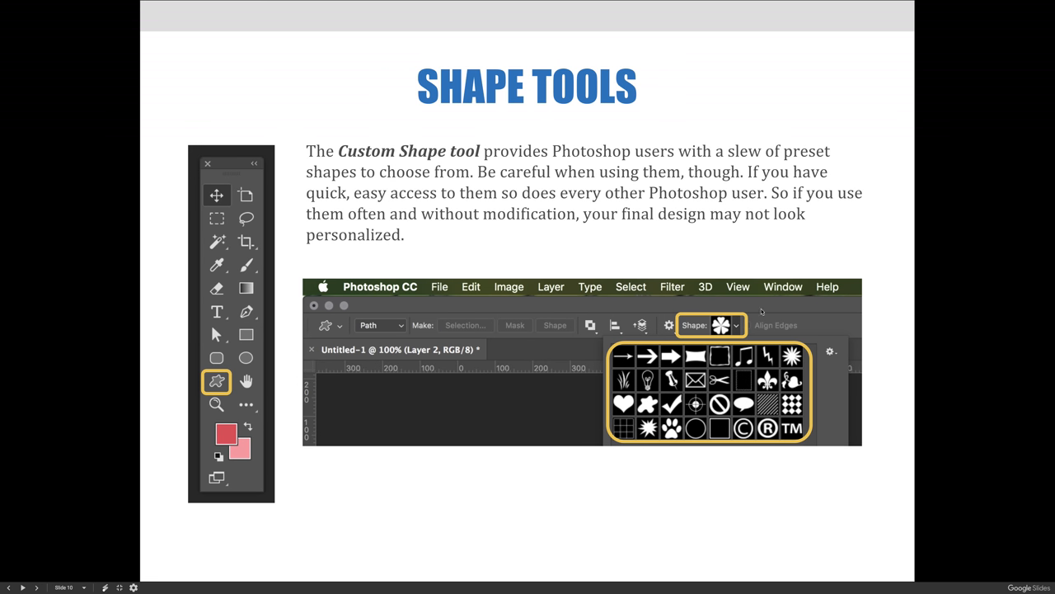
mouse_move(767, 315)
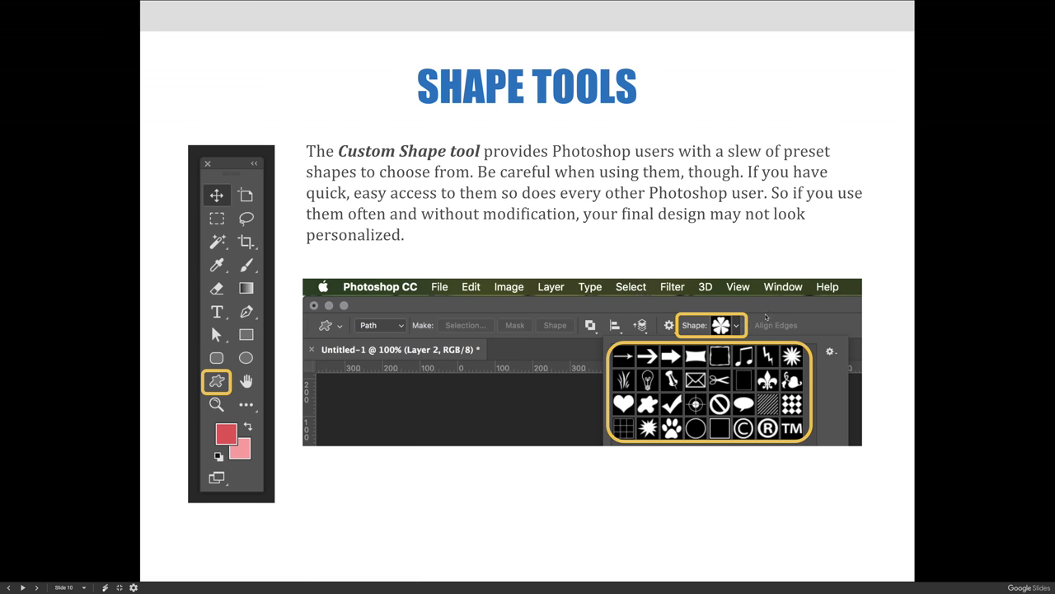
mouse_move(658, 308)
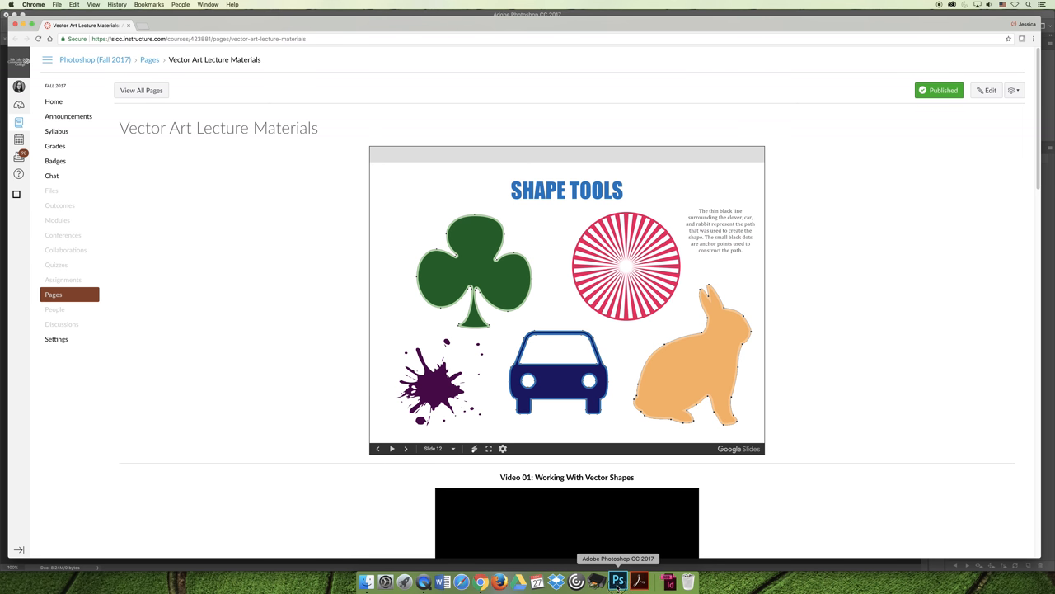
Bring Photoshop with the blank white banner to the front.
click(620, 581)
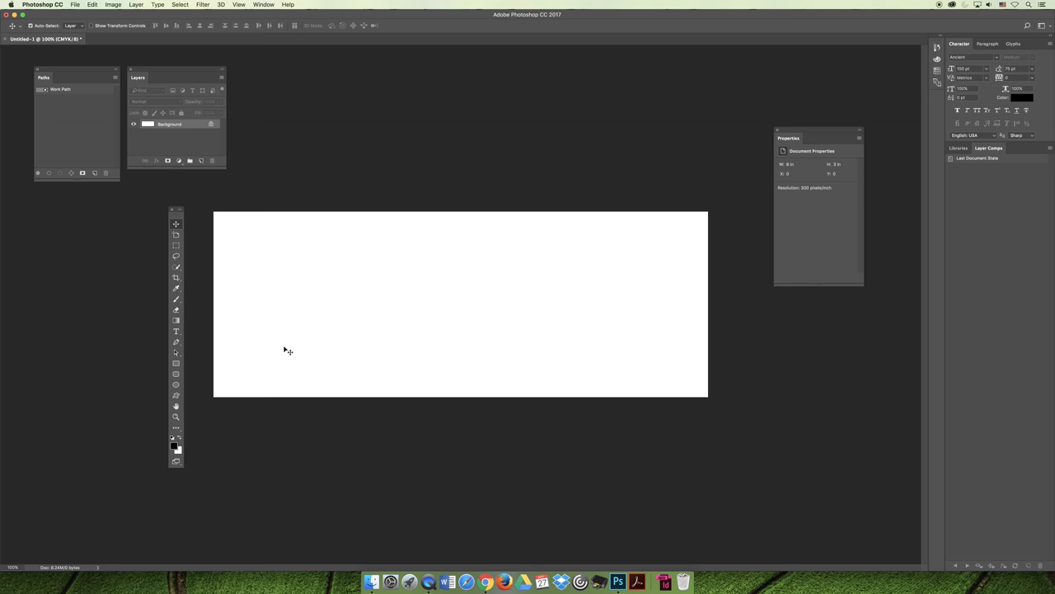
mouse_move(260, 396)
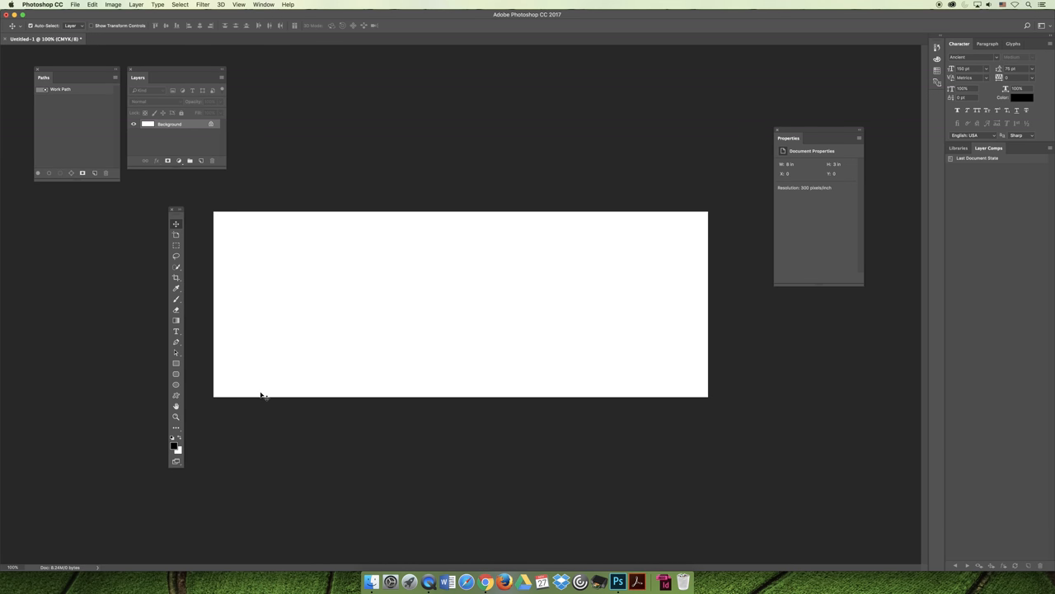
mouse_move(195, 401)
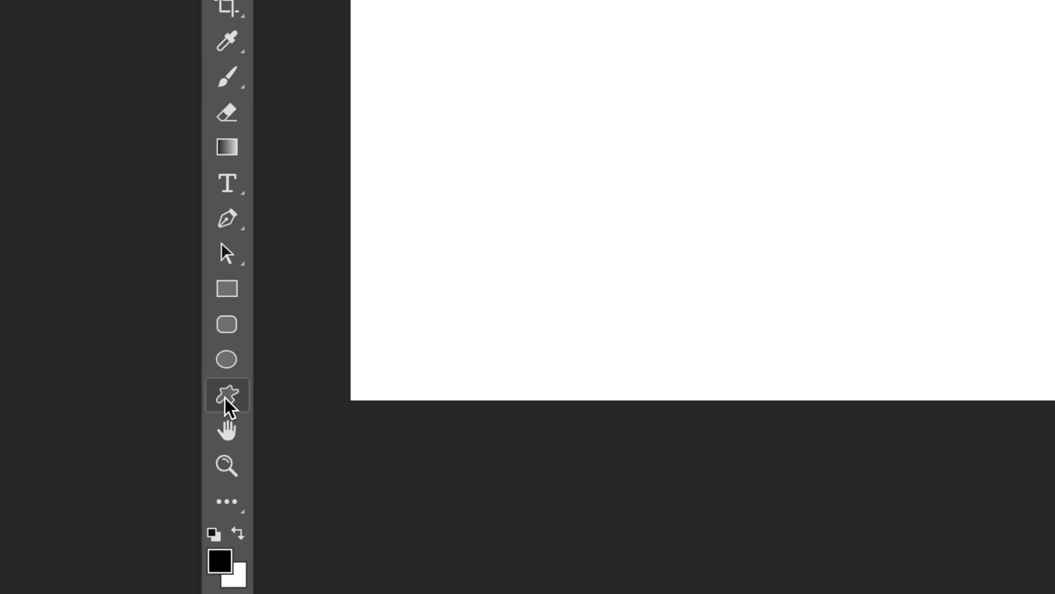
mouse_move(238, 414)
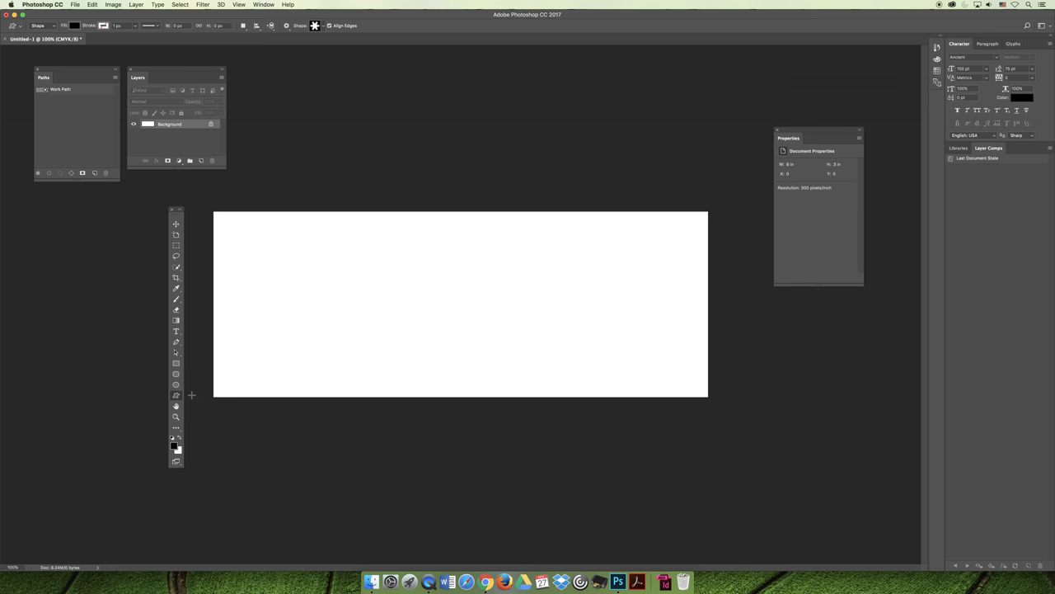
mouse_move(195, 396)
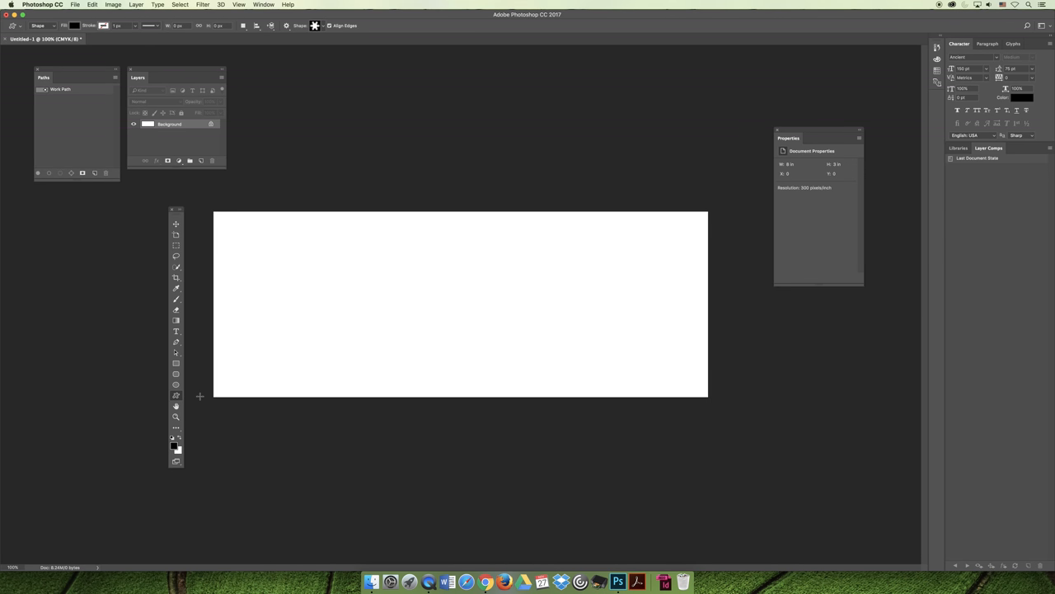
mouse_move(196, 398)
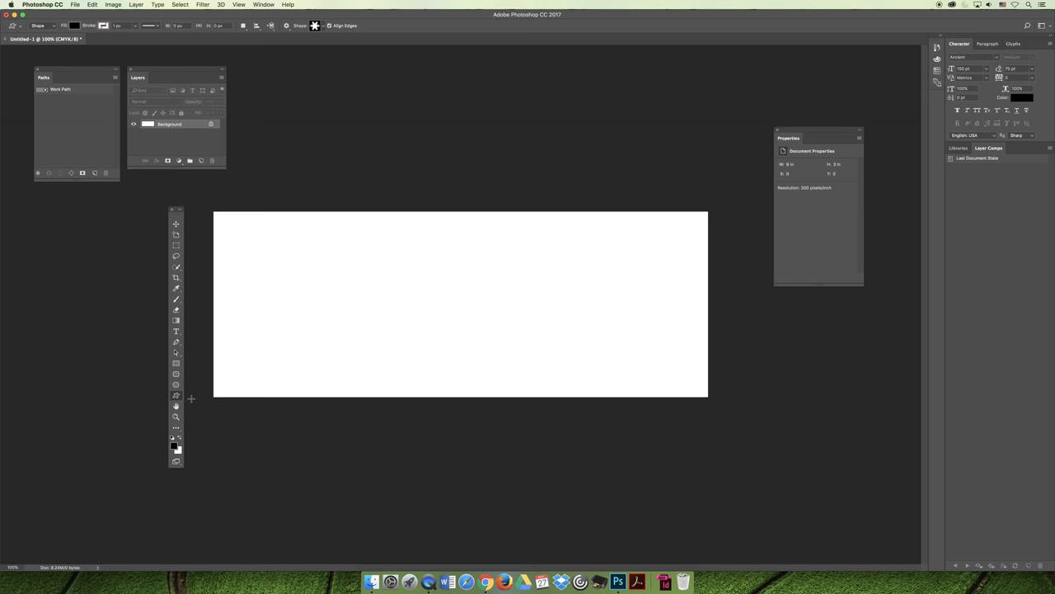
mouse_move(262, 347)
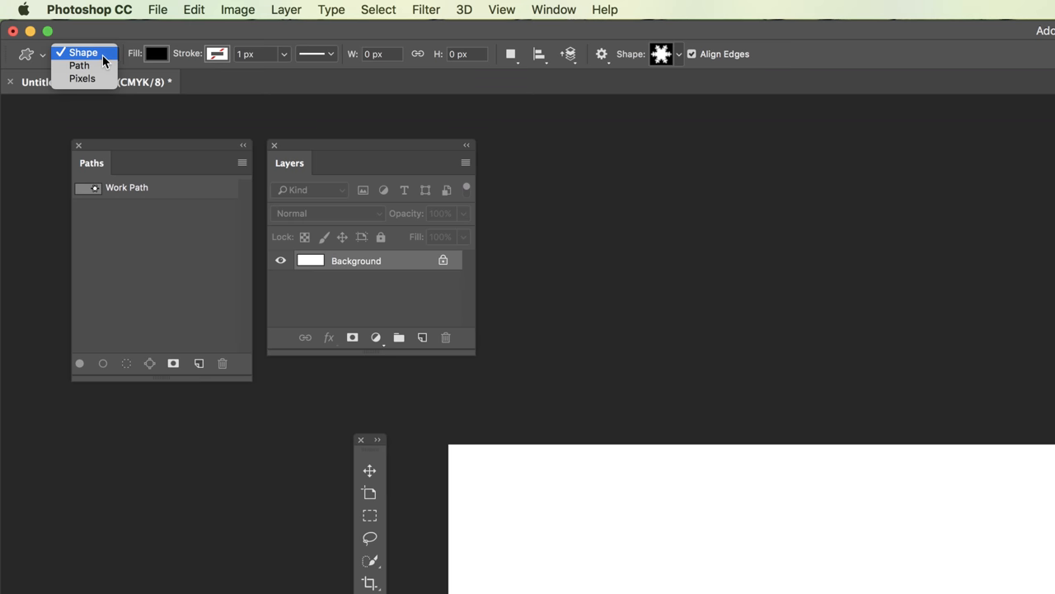
Set the tool to Shape mode with a purple fill and reset the shape library to defaults.
click(83, 49)
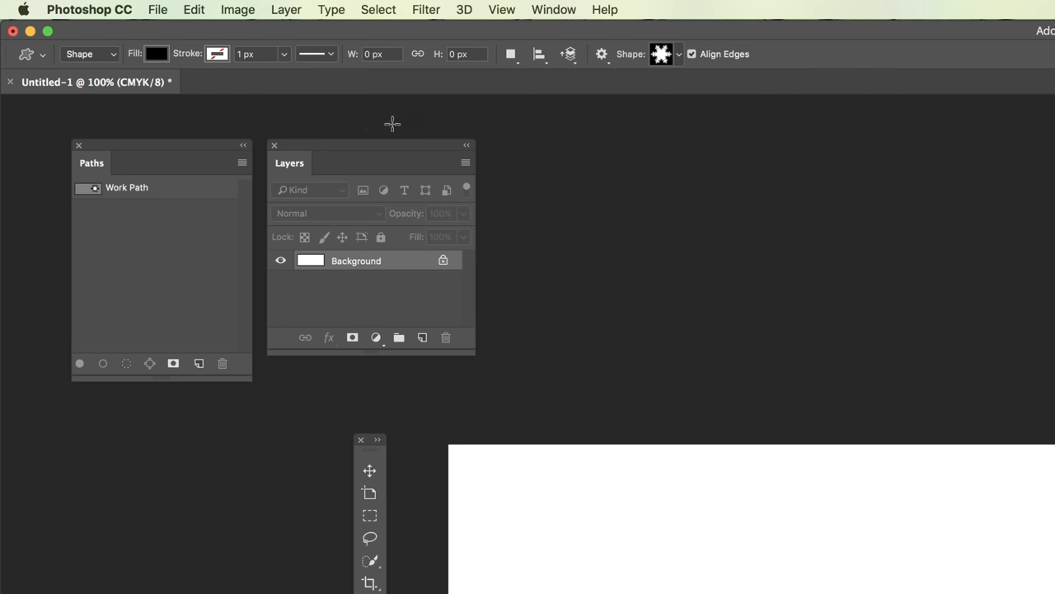
click(155, 53)
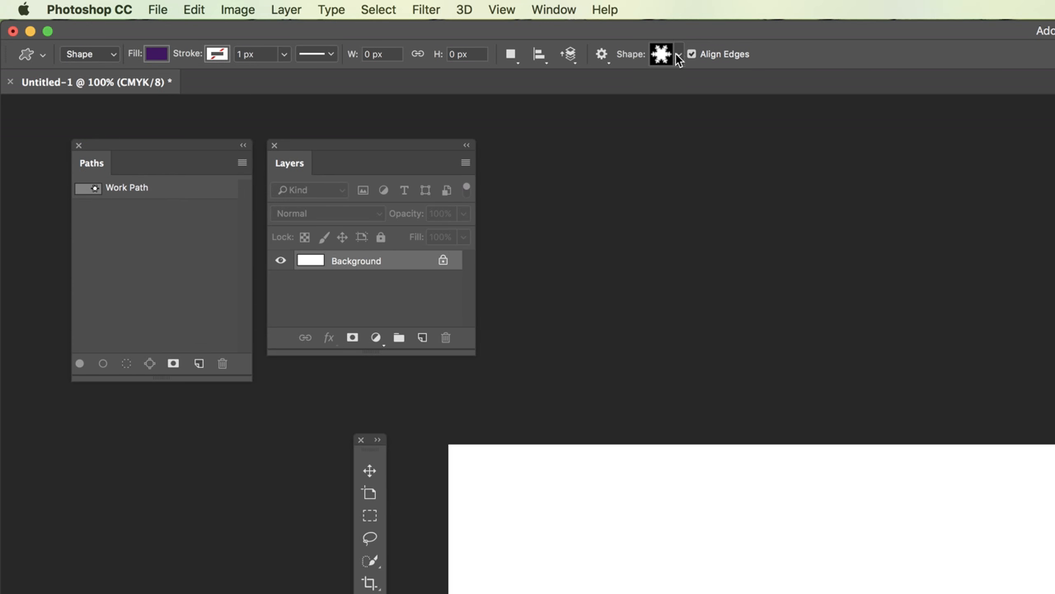
click(683, 53)
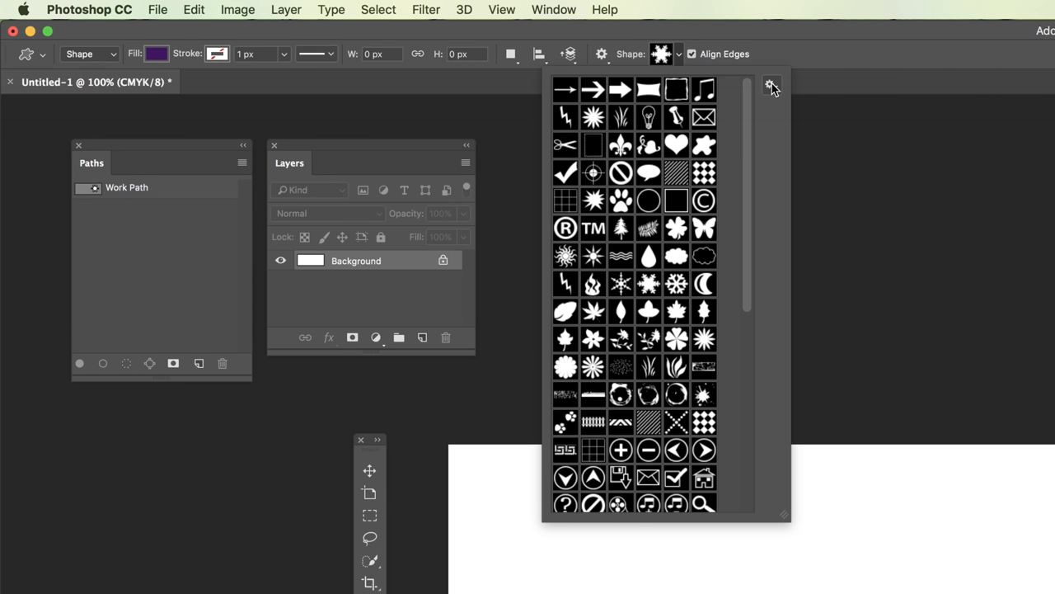
click(768, 86)
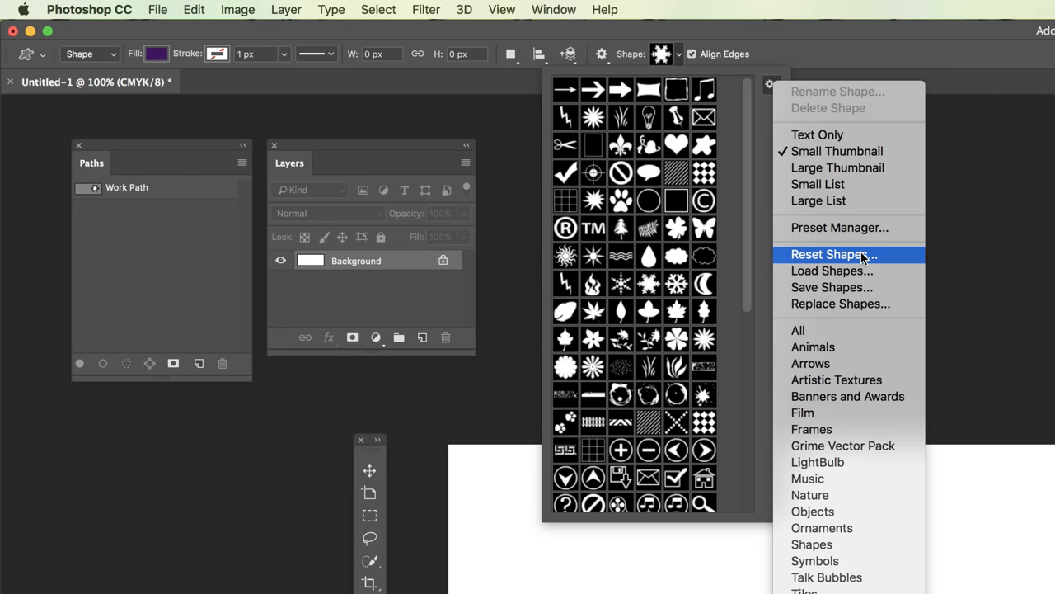
click(828, 254)
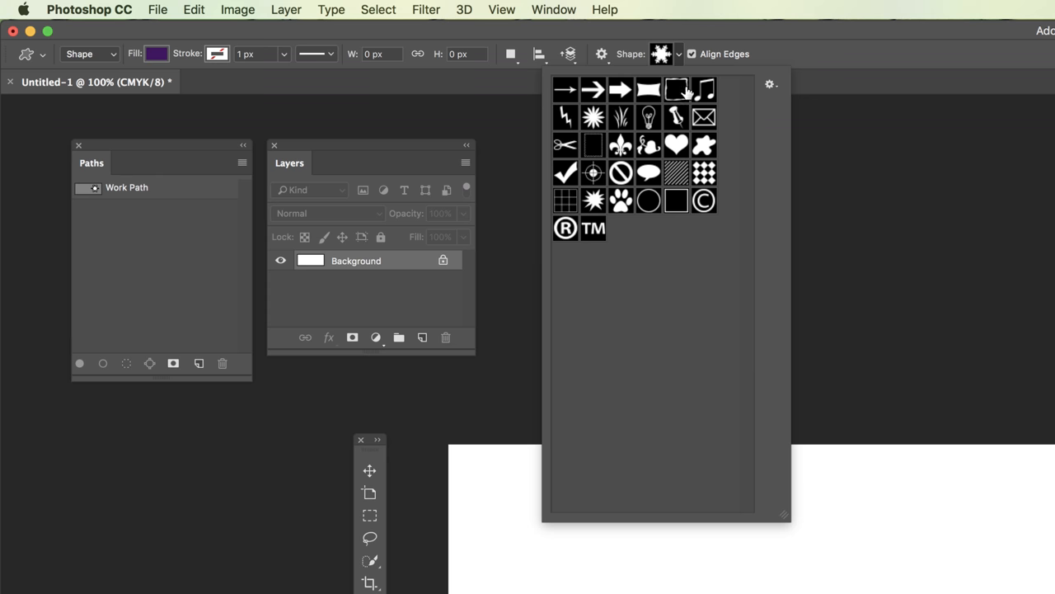
Try the fleur-de-lis and grid shapes, then settle on the trademark symbol.
click(621, 145)
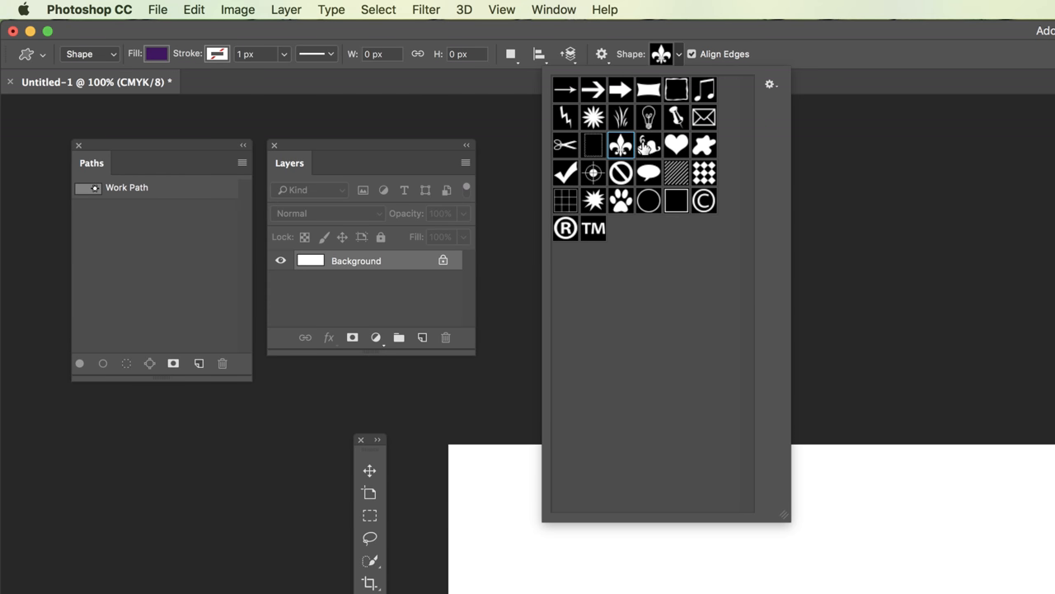
click(564, 200)
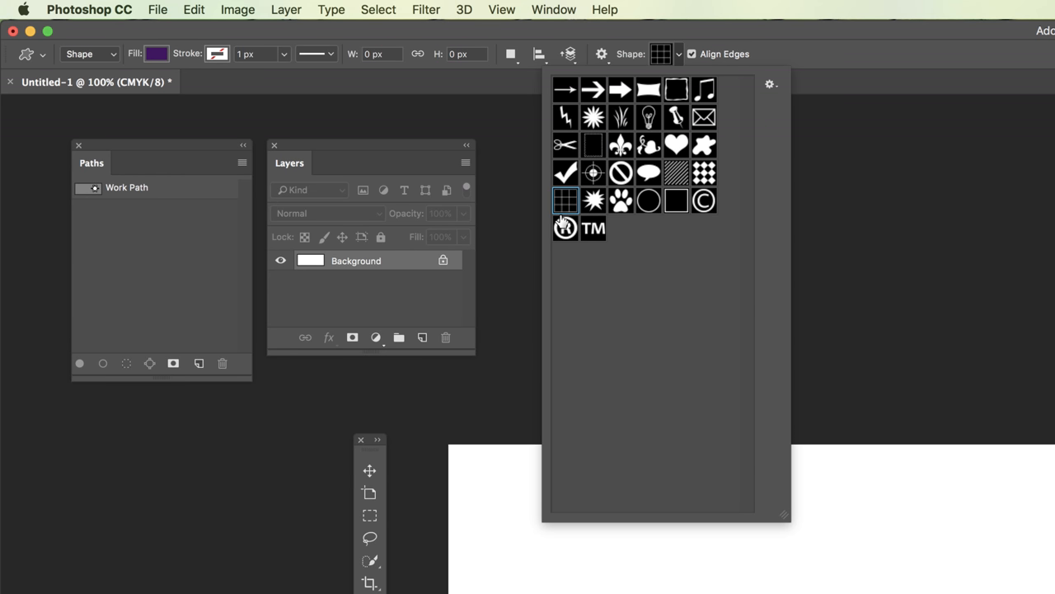
click(594, 228)
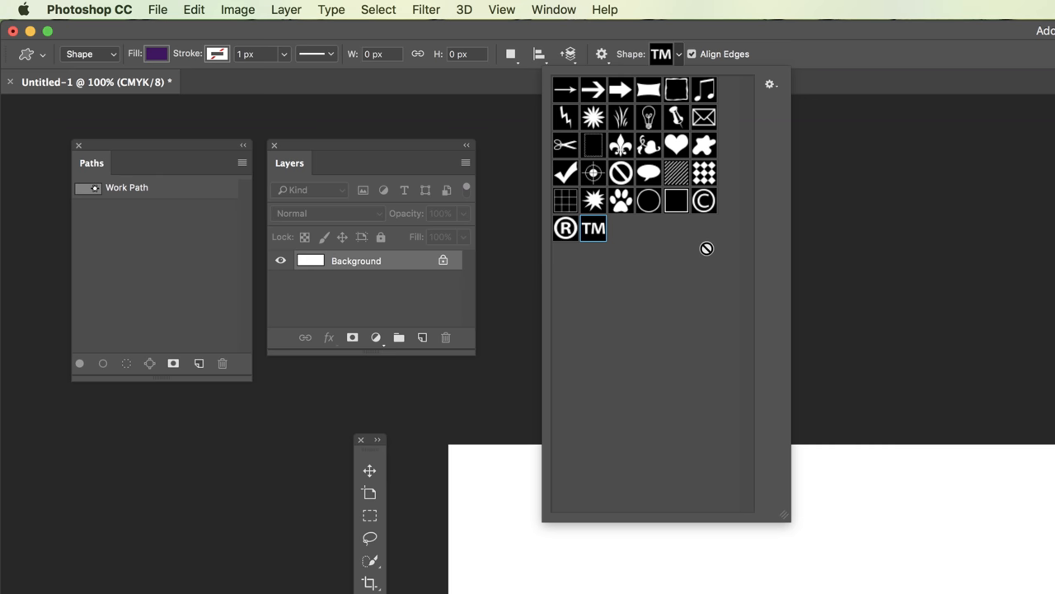
mouse_move(719, 253)
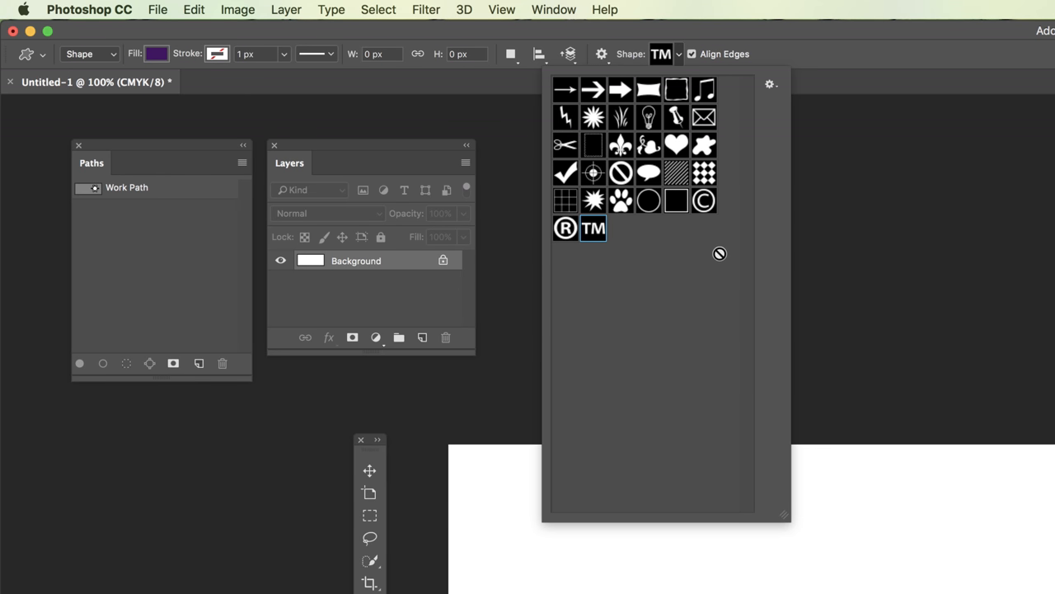
mouse_move(696, 250)
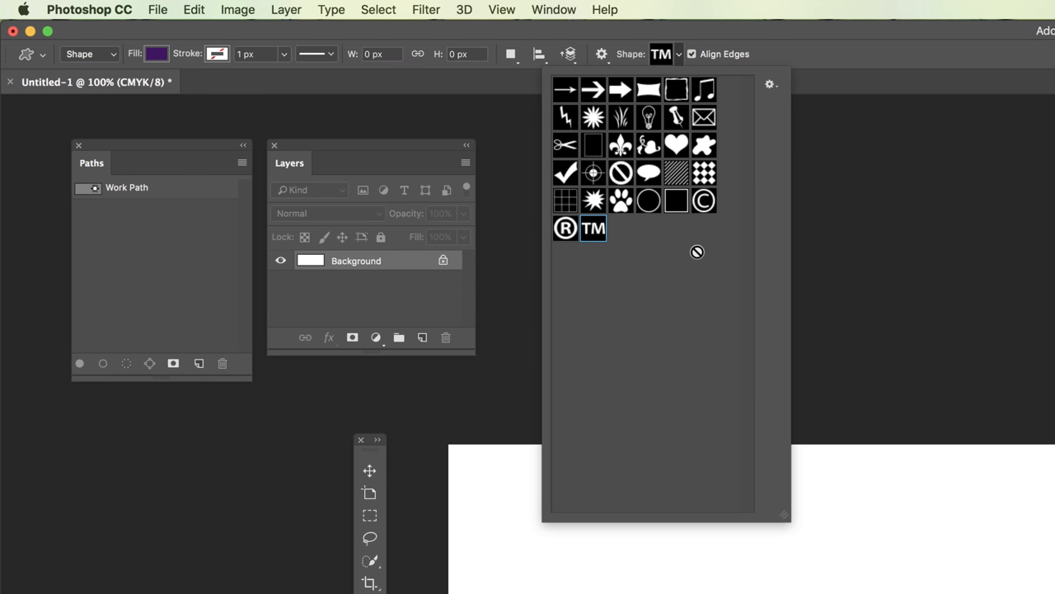
mouse_move(768, 85)
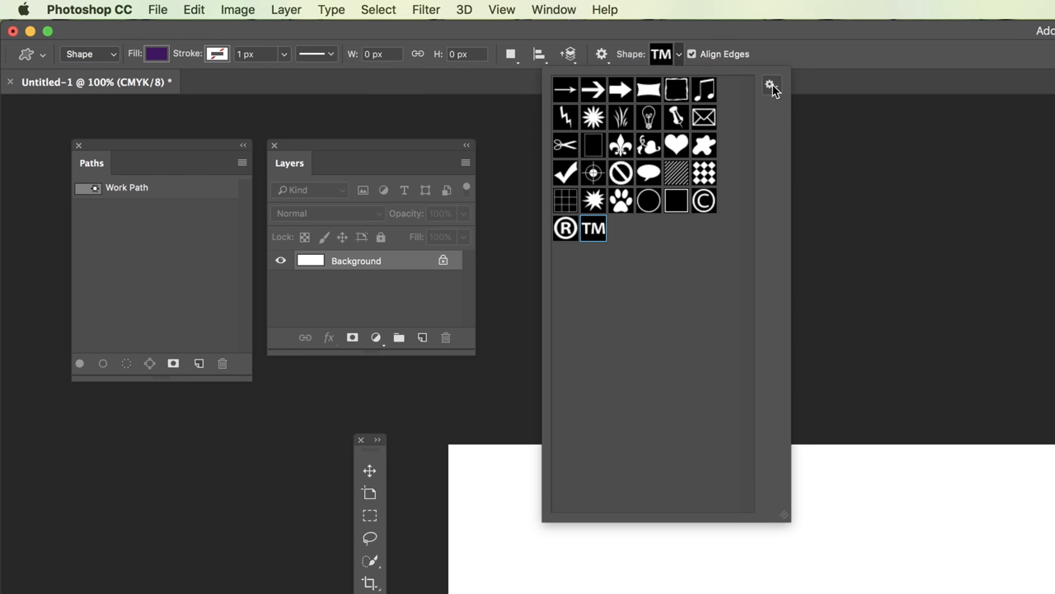
Load the Talk Bubbles set, replacing the current shapes.
click(769, 82)
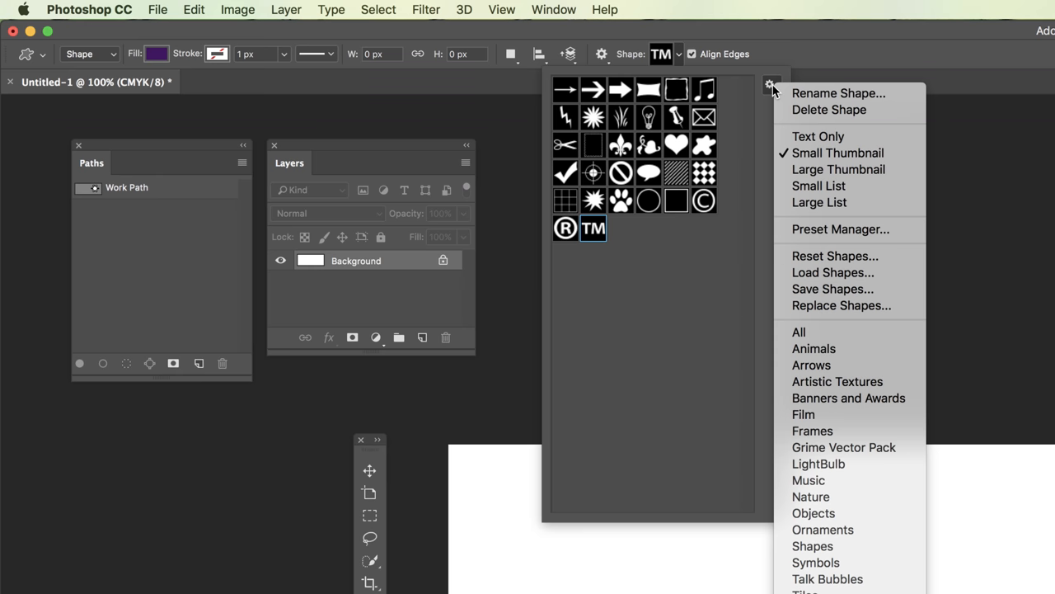
mouse_move(854, 277)
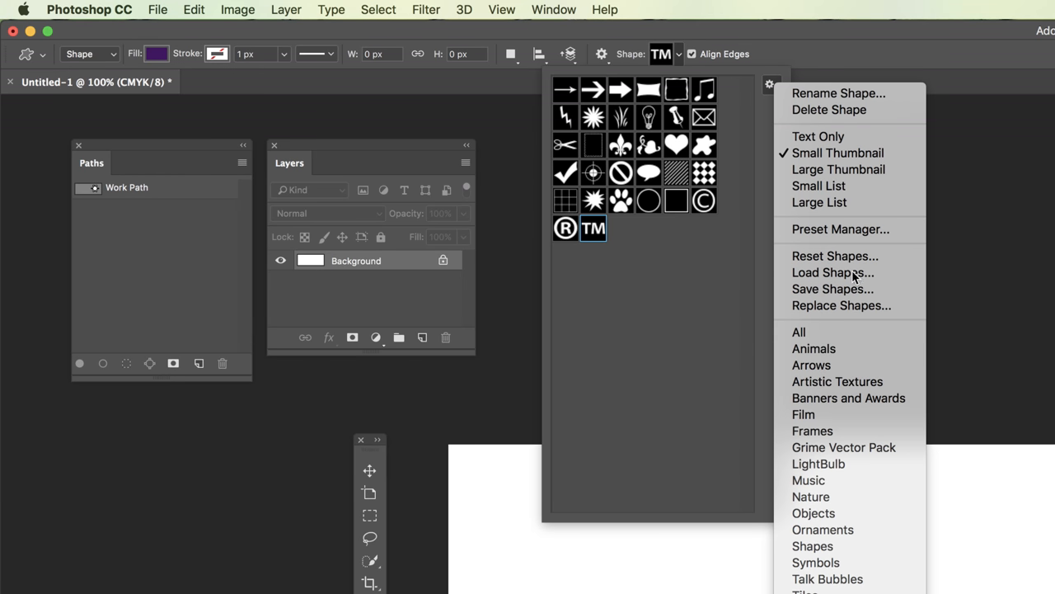
mouse_move(874, 340)
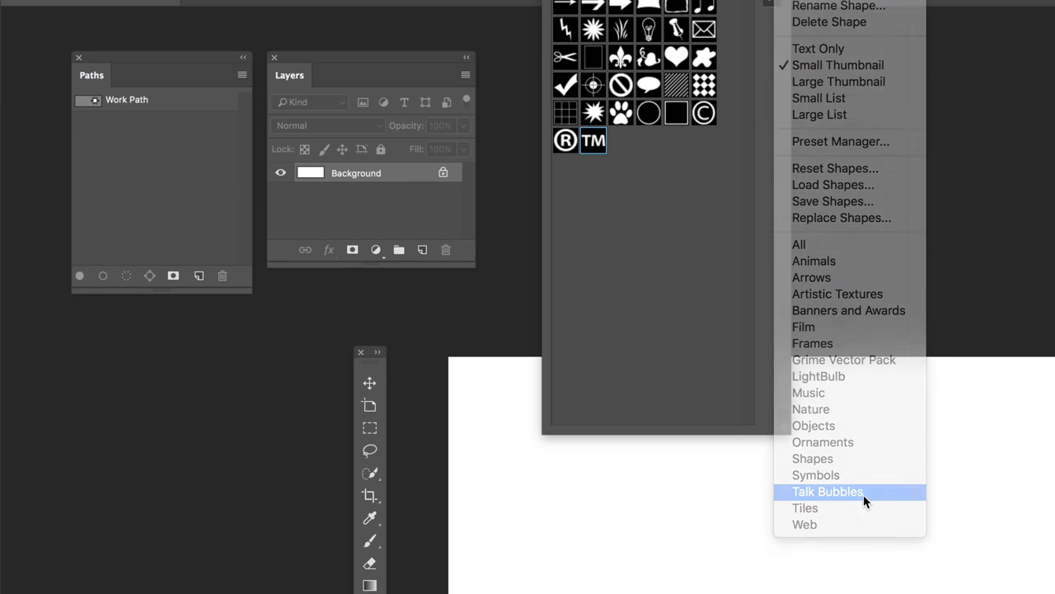
click(828, 491)
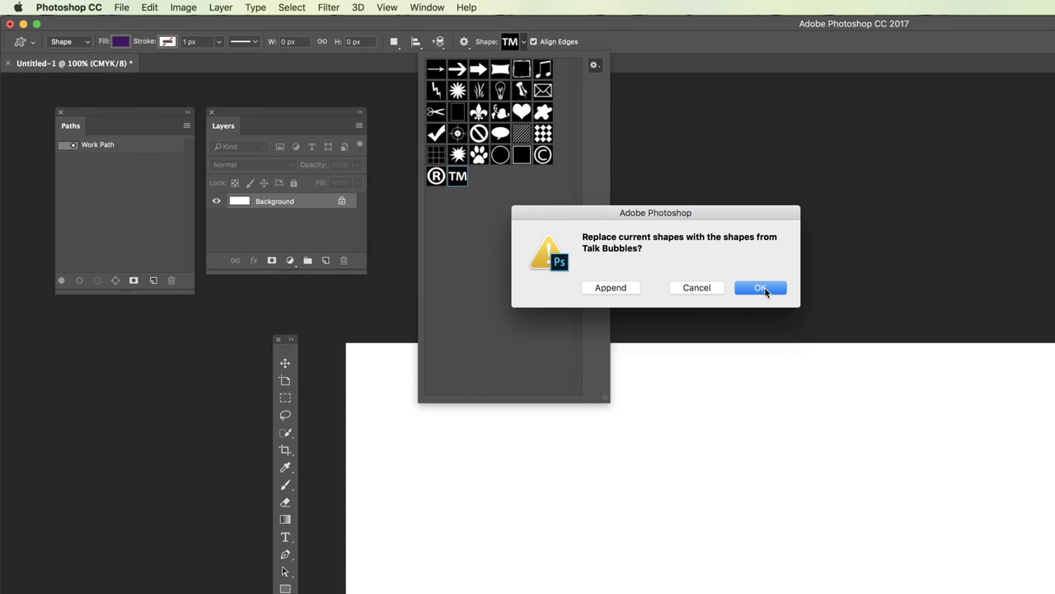
click(760, 286)
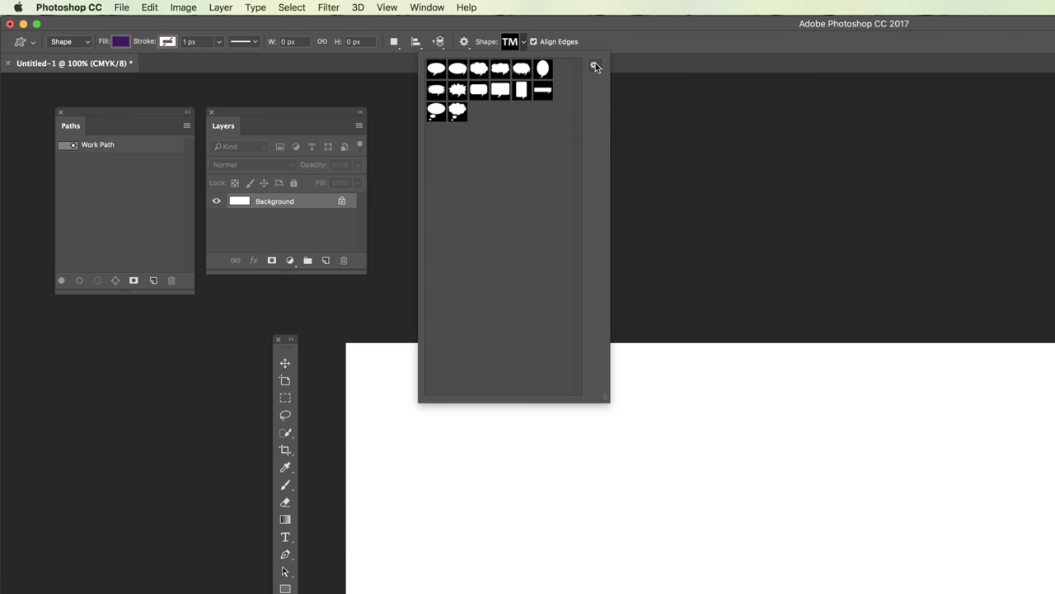
Append the Artistic Textures and Shapes sets to the library.
click(593, 66)
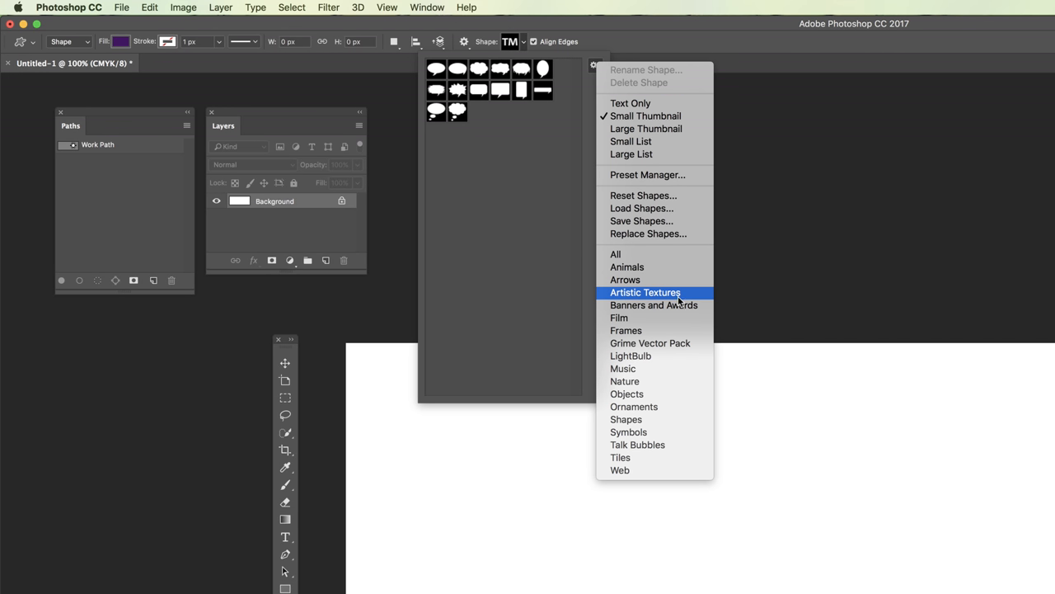
click(650, 343)
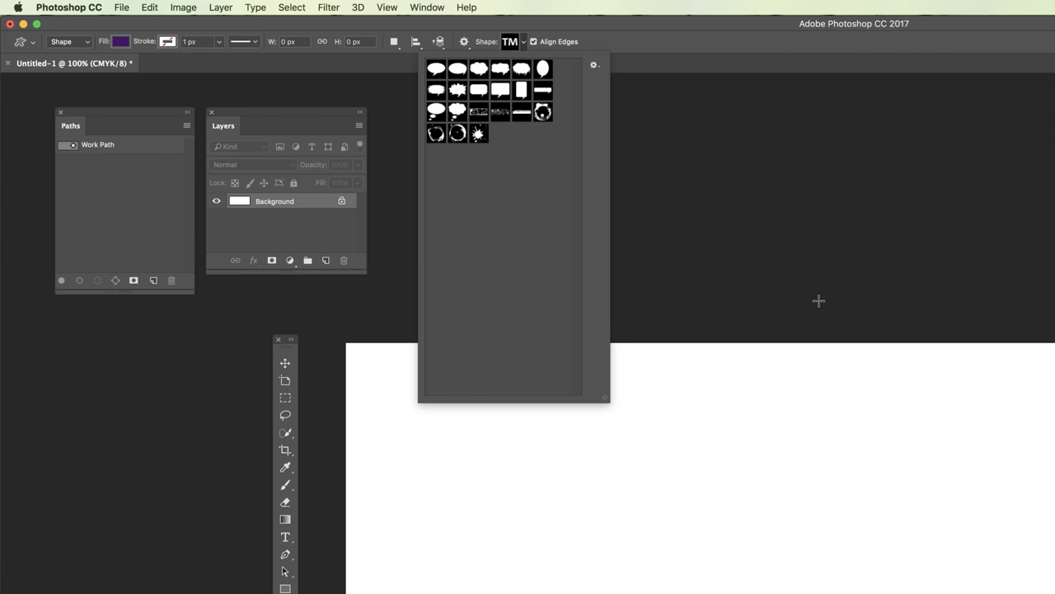
click(591, 64)
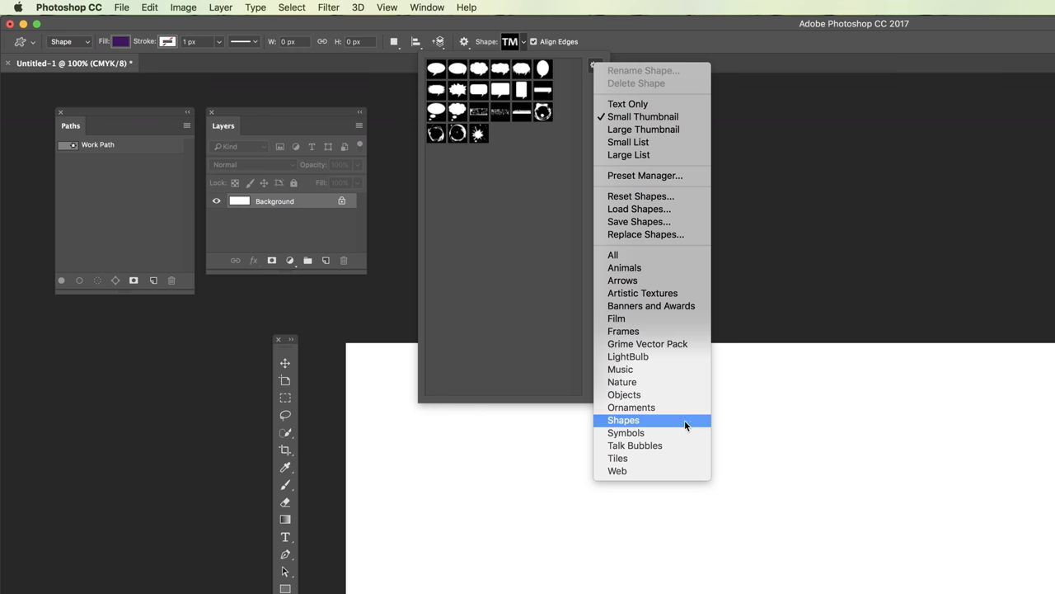
click(623, 421)
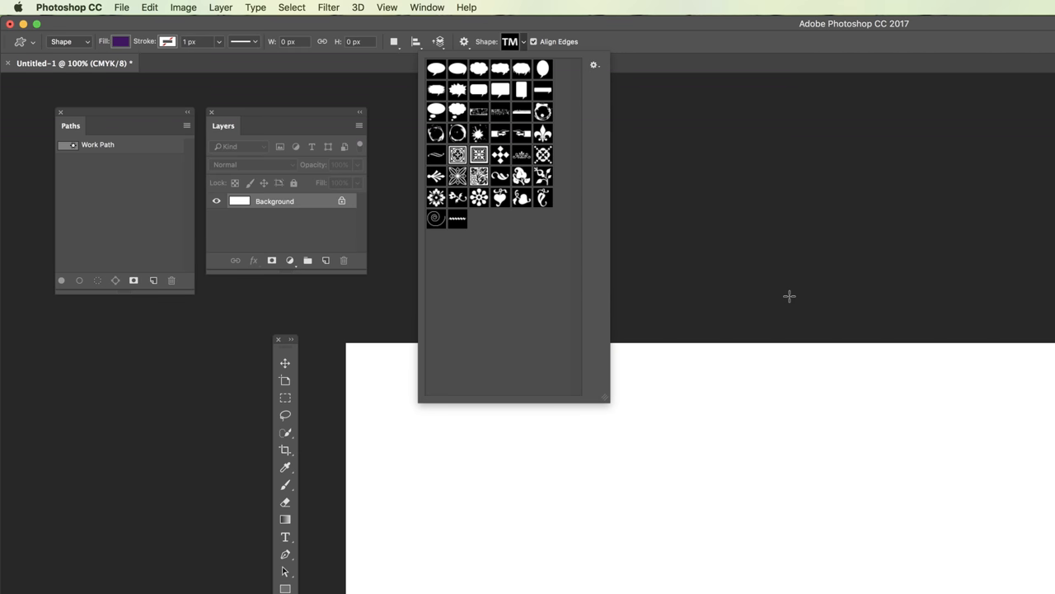
mouse_move(495, 282)
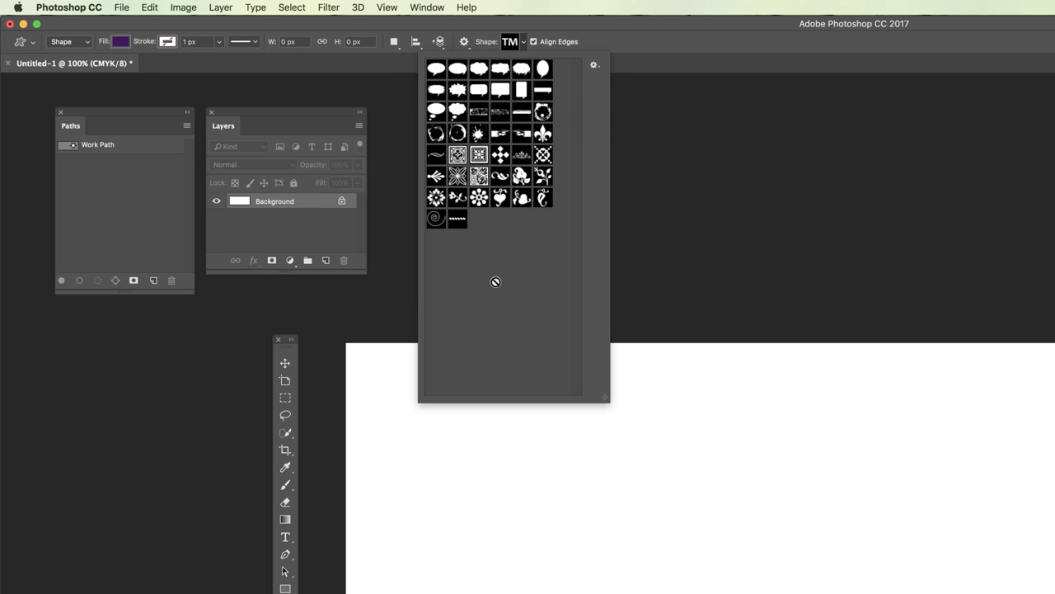
mouse_move(516, 290)
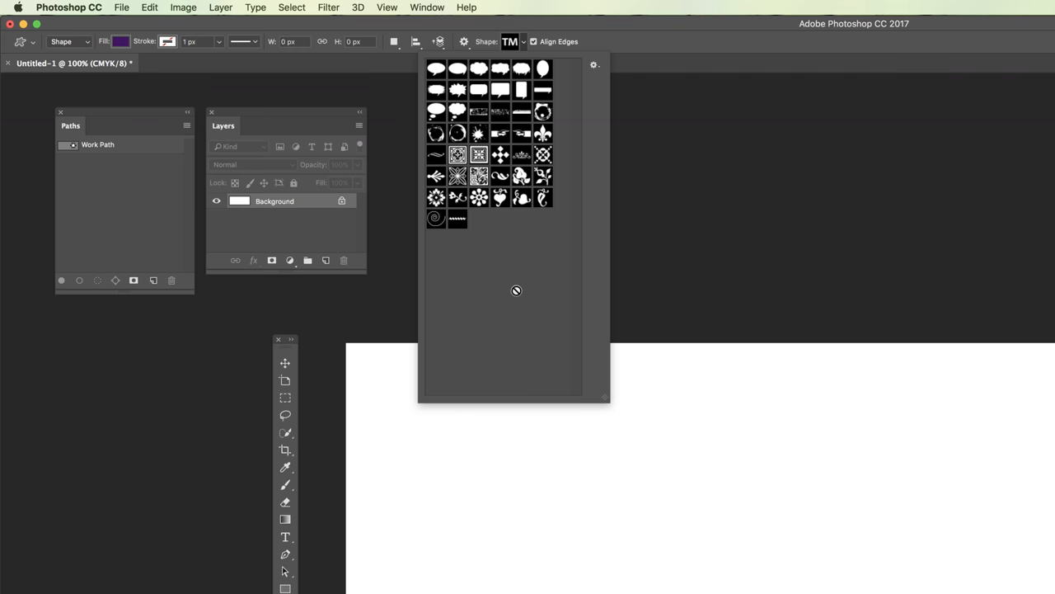
mouse_move(508, 234)
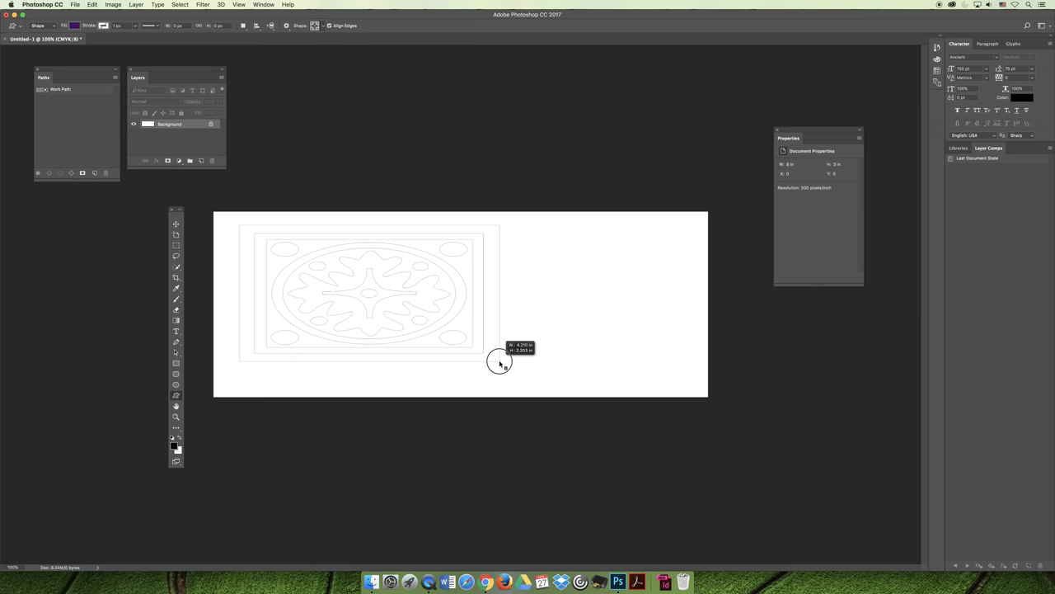
Drag out the purple ornamental square at the left end of the banner and size it.
drag(498, 363, 651, 361)
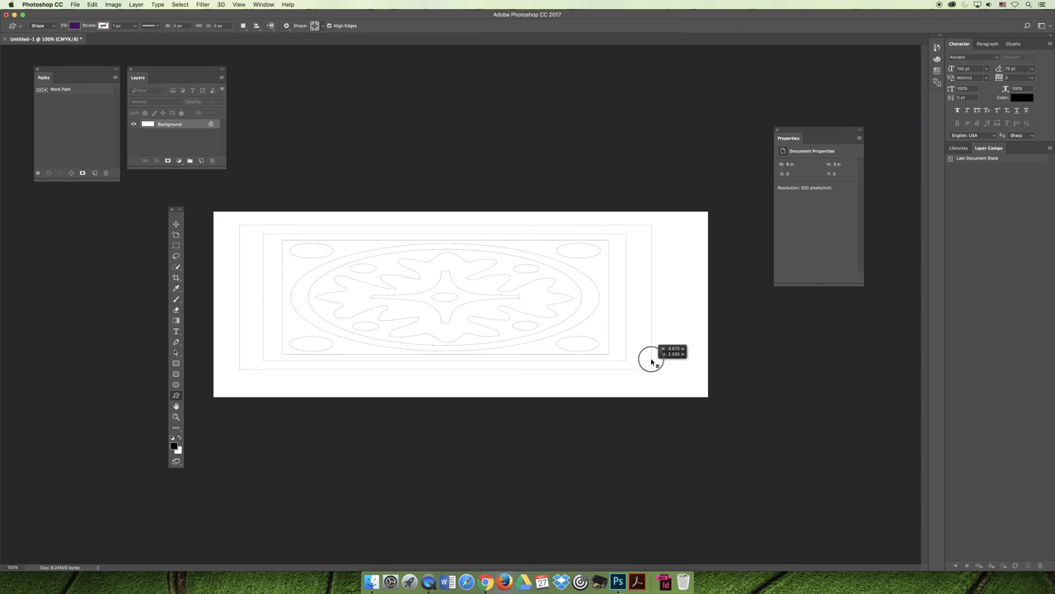
drag(651, 359, 635, 371)
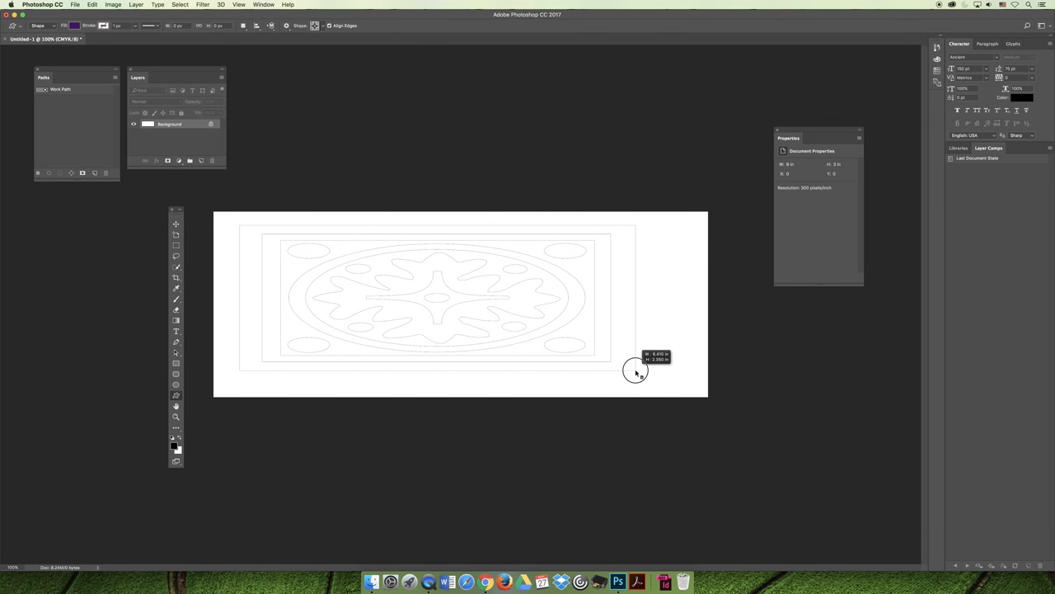
drag(635, 371, 641, 370)
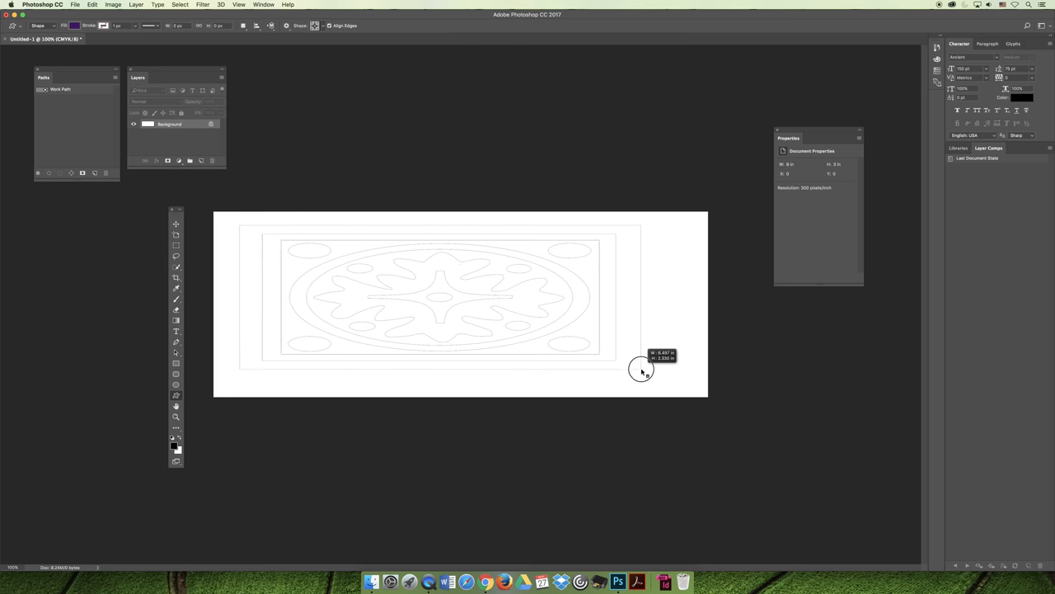
drag(642, 369, 603, 366)
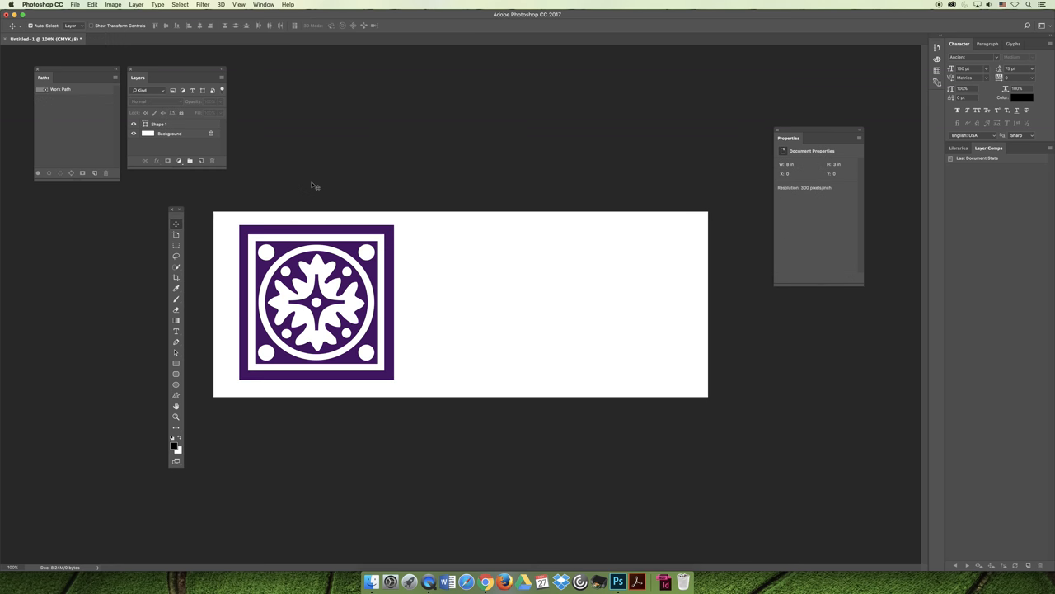
mouse_move(206, 407)
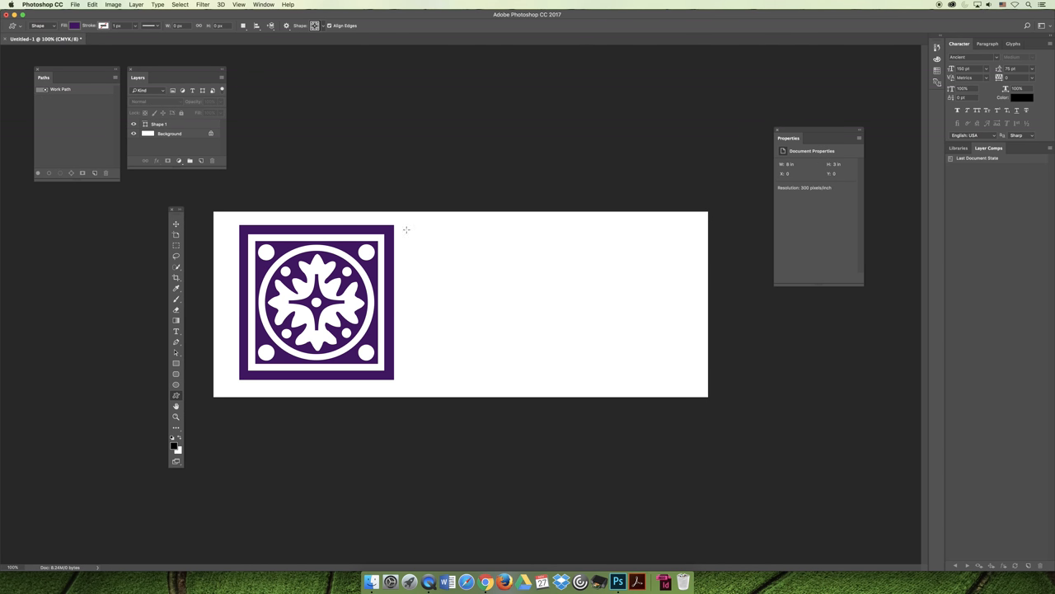
click(330, 27)
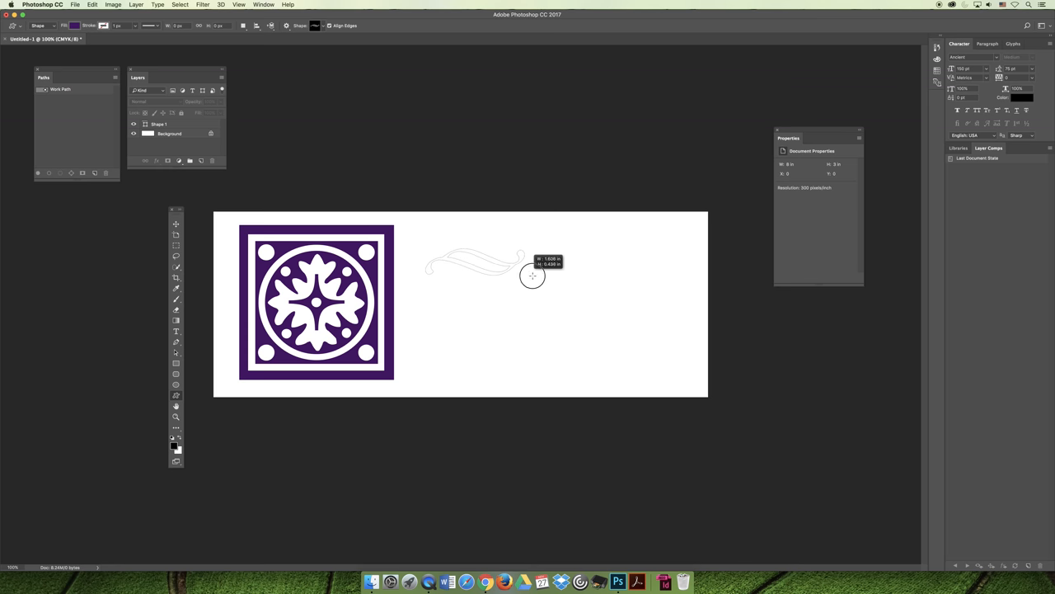
Drag out the swirl flourish outline right of the square, stretching it across the banner.
drag(531, 276, 574, 295)
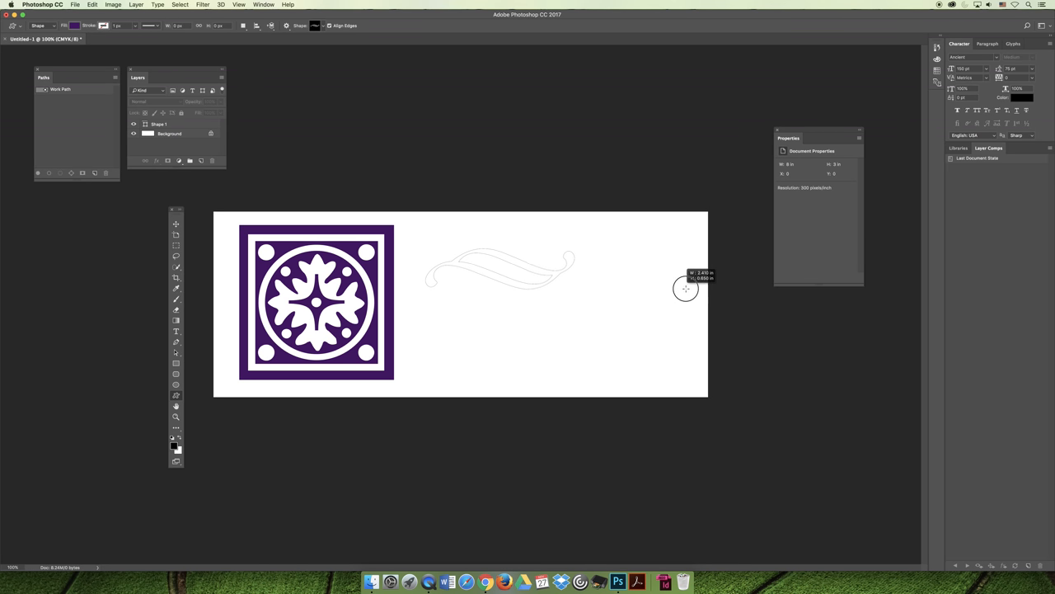
drag(686, 287, 762, 290)
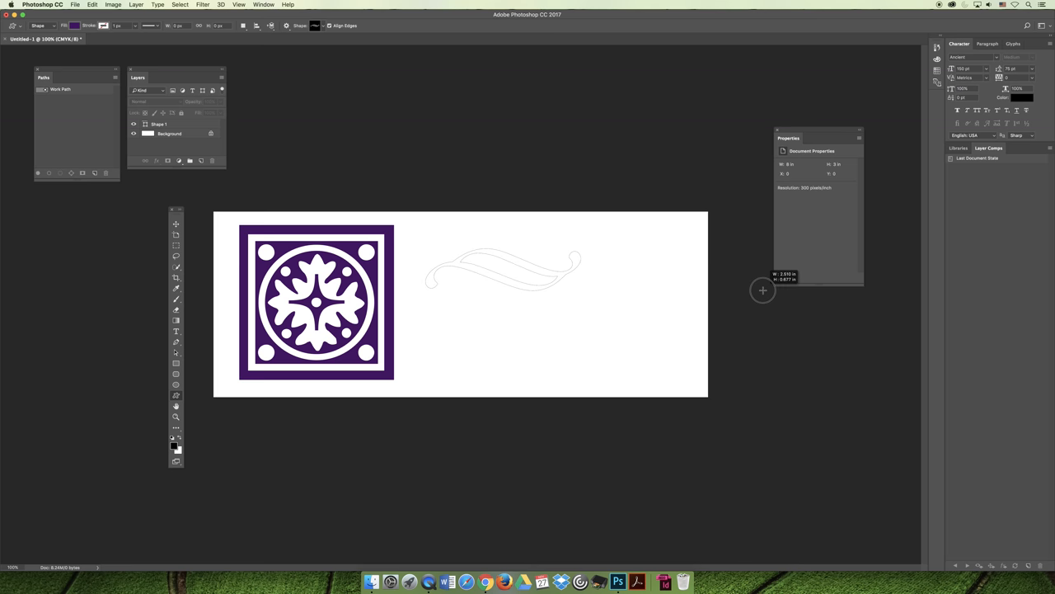
drag(762, 290, 669, 324)
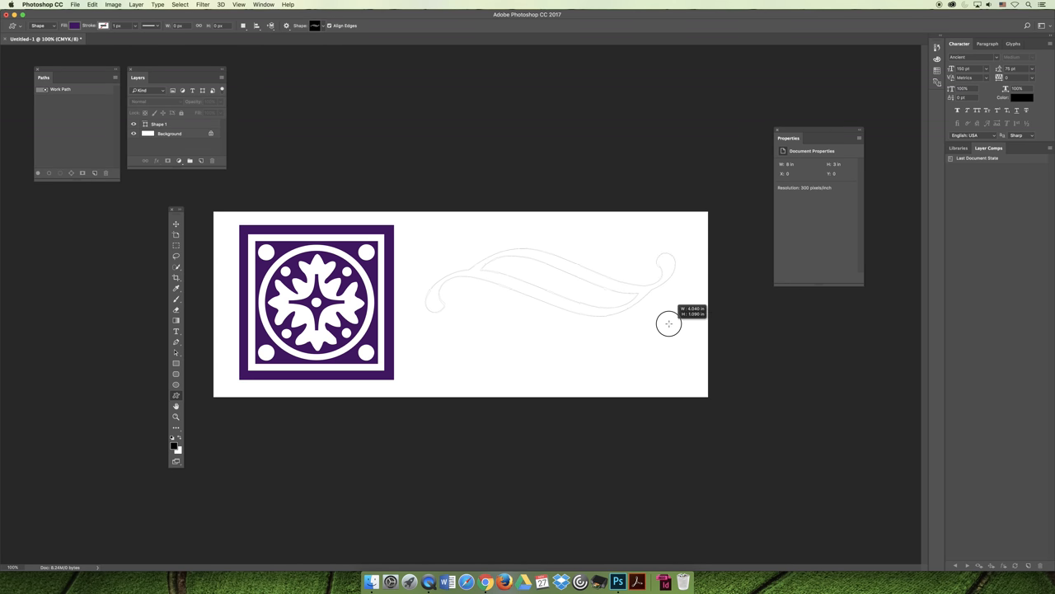